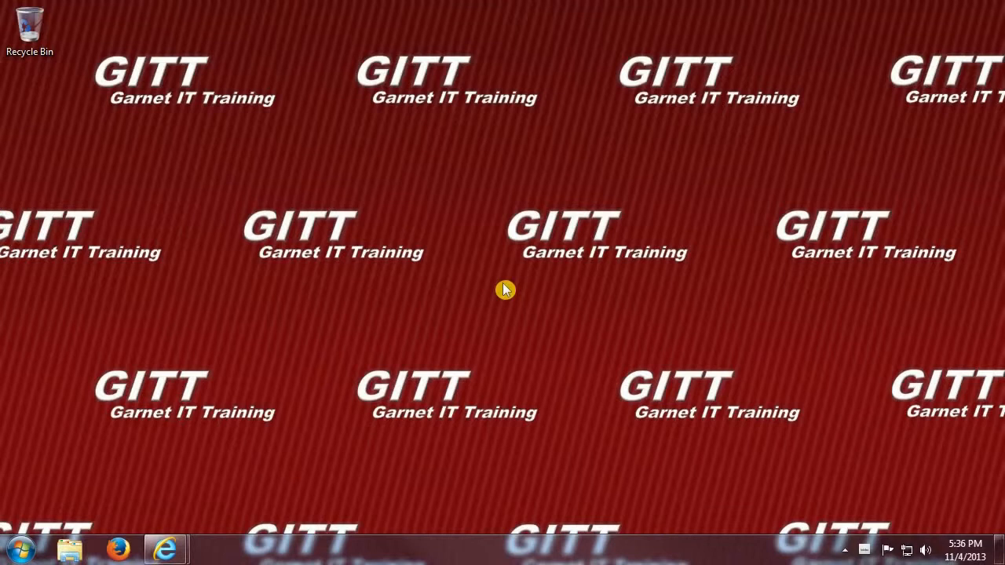
- Launch Firefox from the taskbar to its start page
{"action": "left_click", "coordinate": [118, 548]}
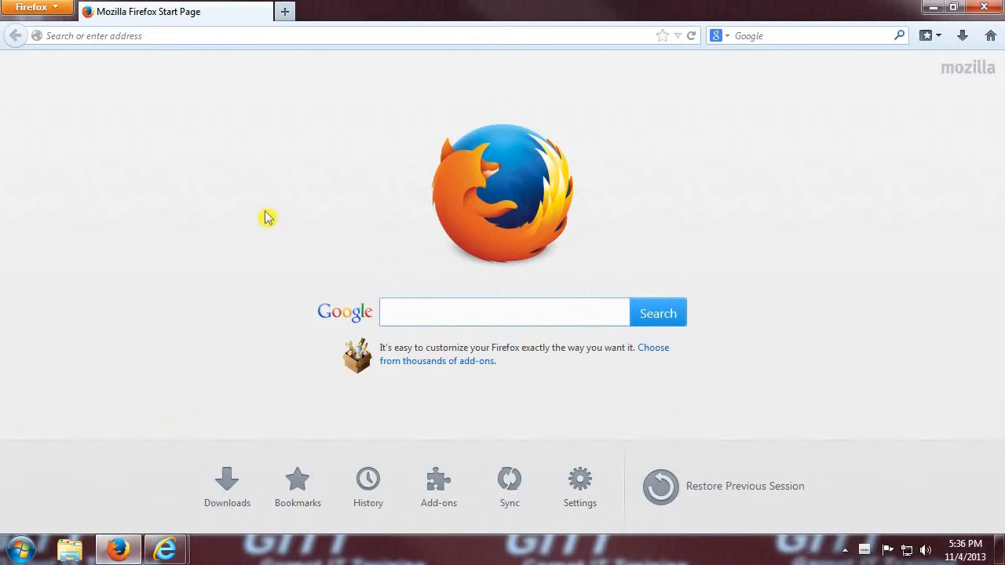
{"action": "type", "text": "www.imgur.com"}
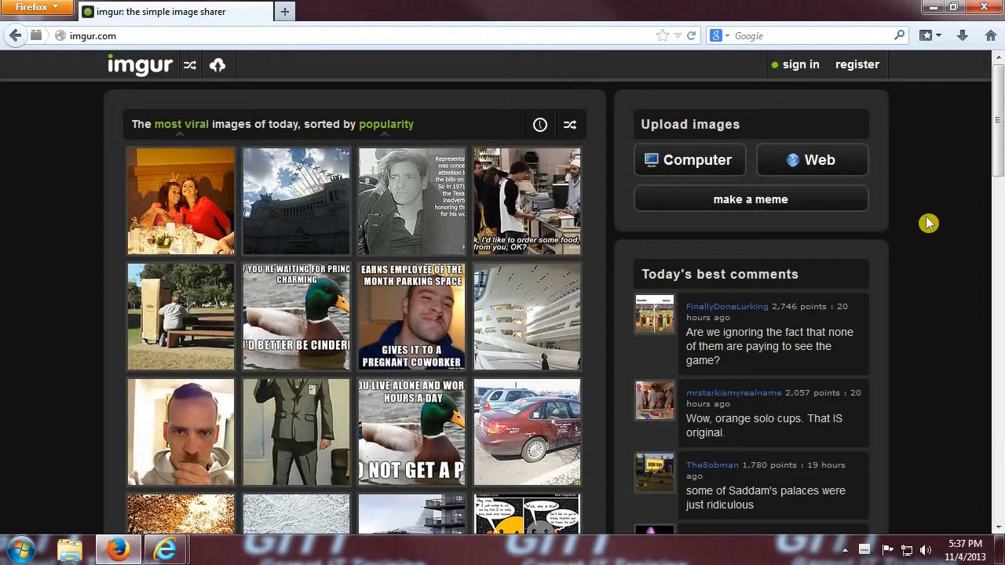
{"action": "left_click", "coordinate": [857, 64]}
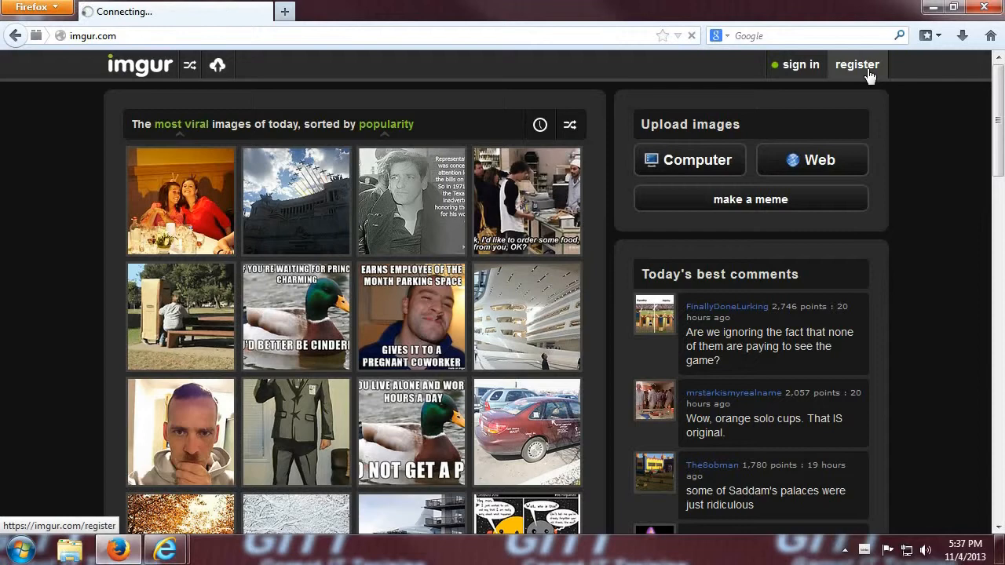
- Register a new Imgur account with username 'theman', password and captcha, landing on the empty images page
{"action": "left_click", "coordinate": [857, 64]}
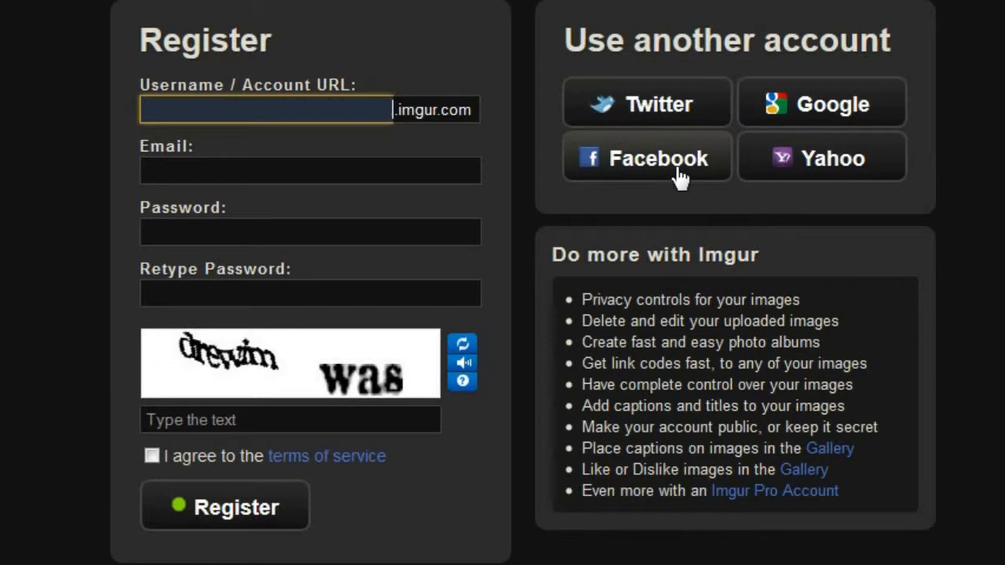
{"action": "type", "text": "theman1337"}
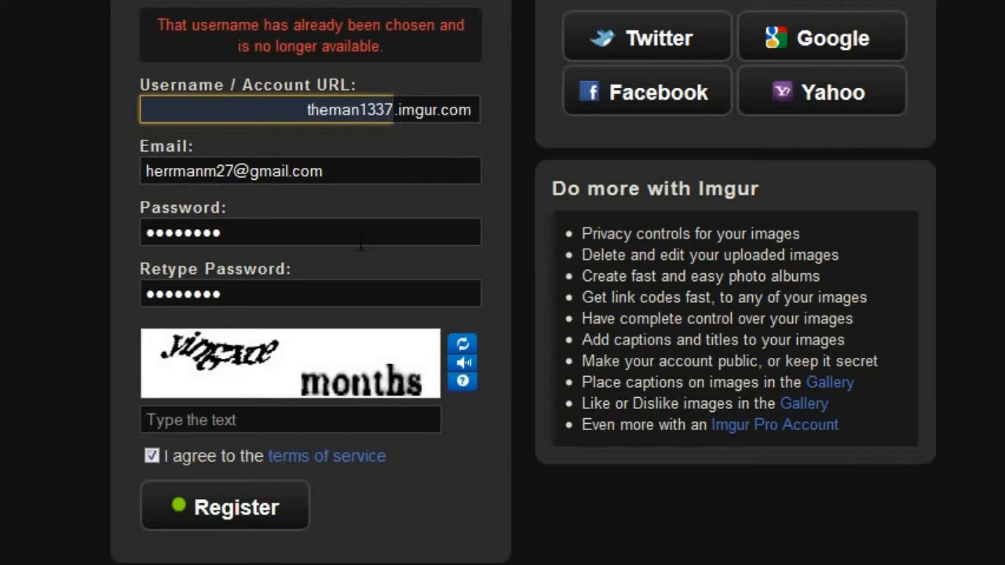
{"action": "type", "text": "yingxne months"}
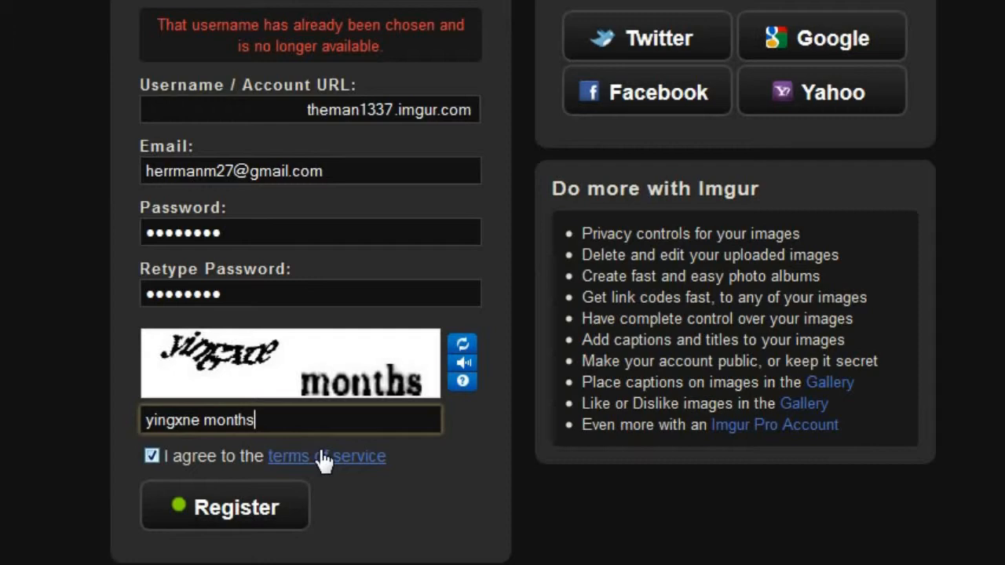
{"action": "left_click", "coordinate": [225, 505]}
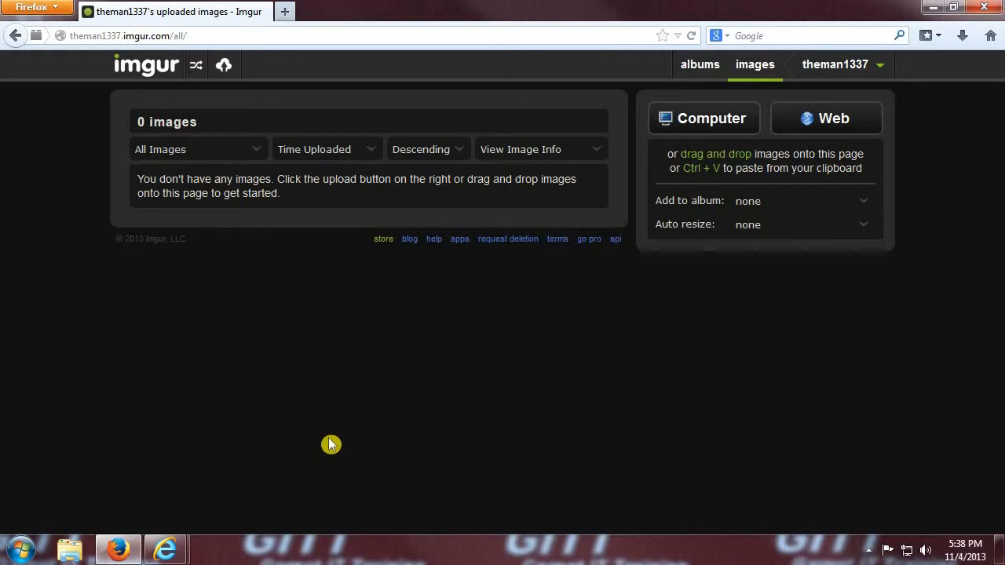
{"action": "mouse_move", "coordinate": [621, 394]}
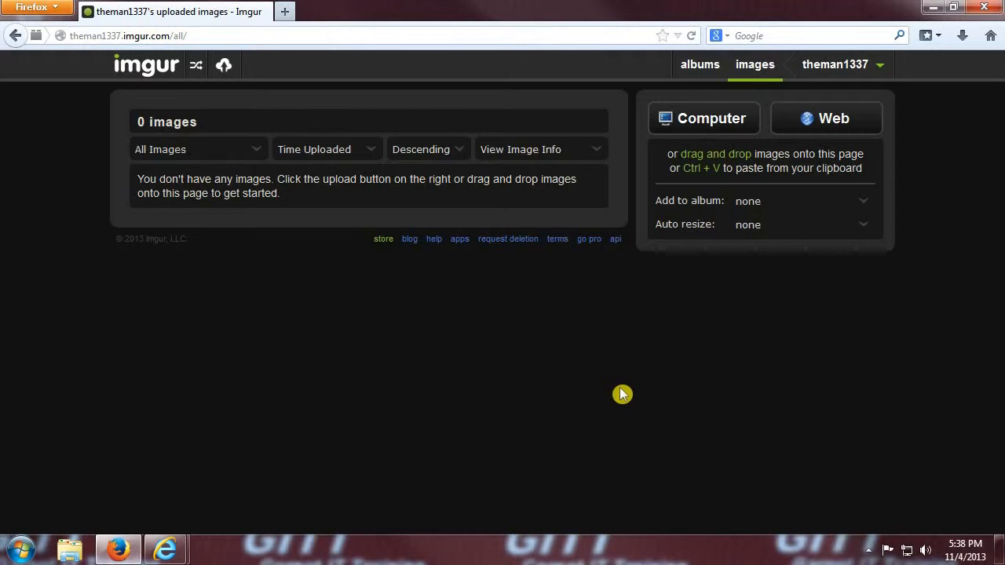
- Upload the Koala picture from Pictures > Sample Pictures via the Computer option
{"action": "left_click", "coordinate": [703, 118]}
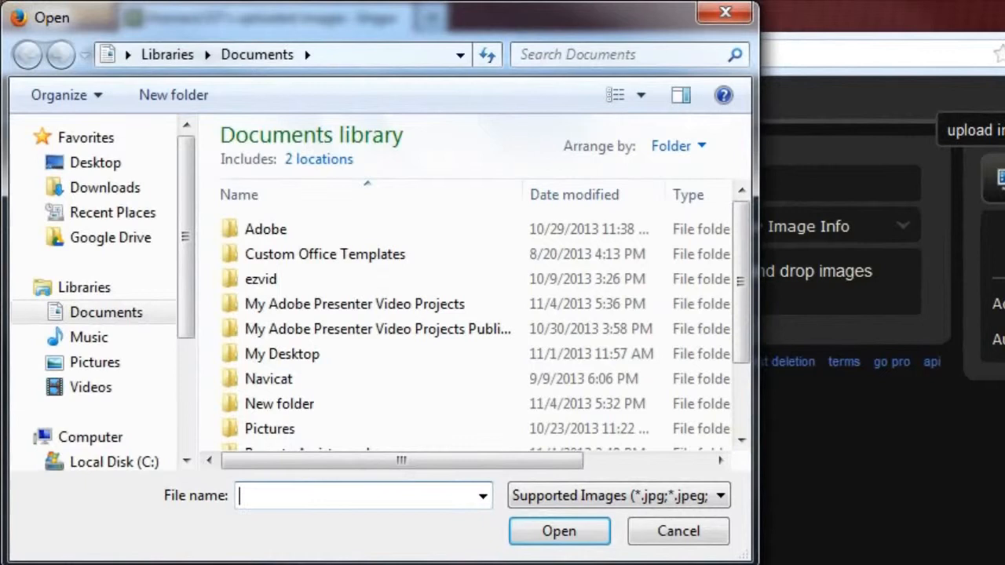
{"action": "mouse_move", "coordinate": [171, 352]}
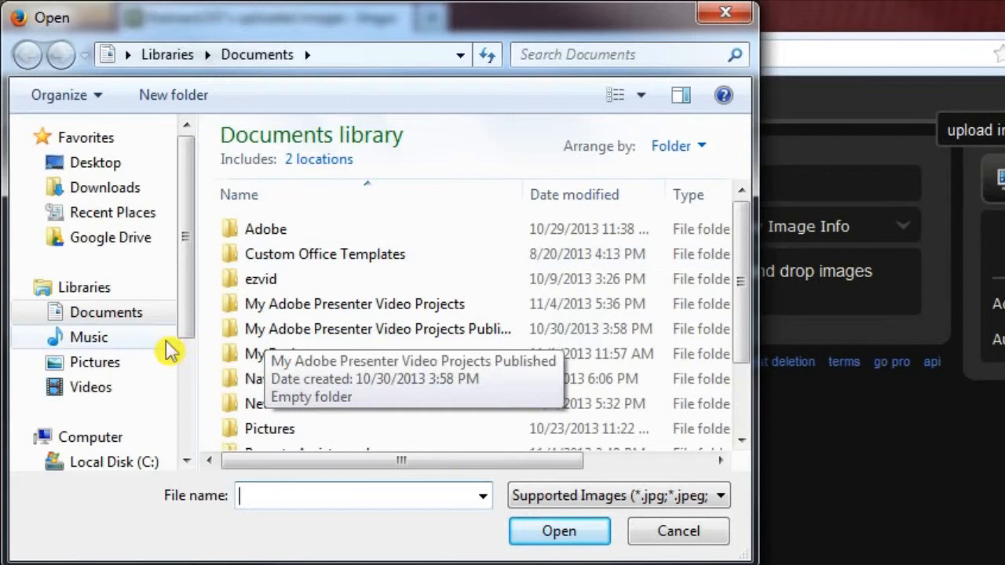
{"action": "left_click", "coordinate": [94, 361]}
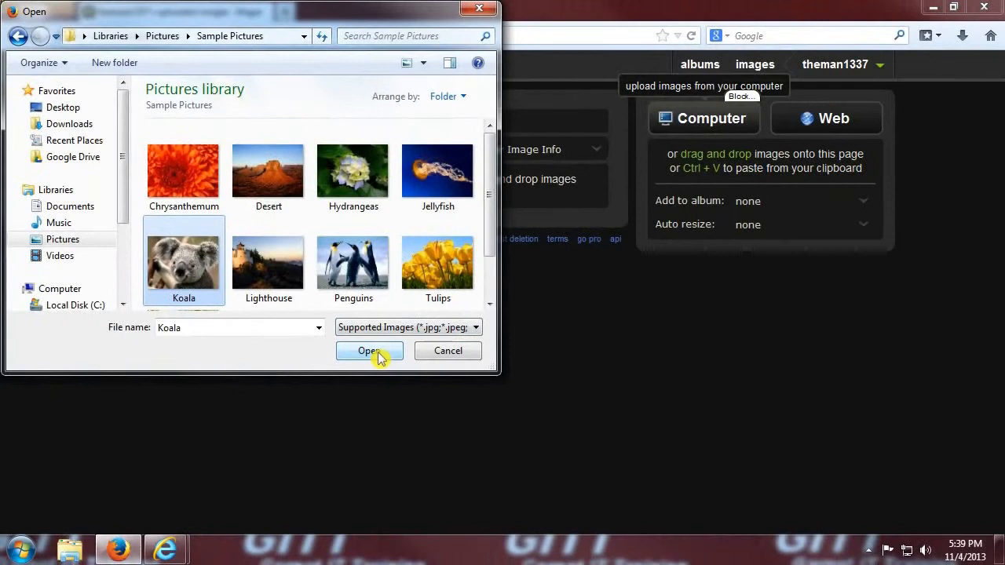
{"action": "left_click", "coordinate": [369, 350]}
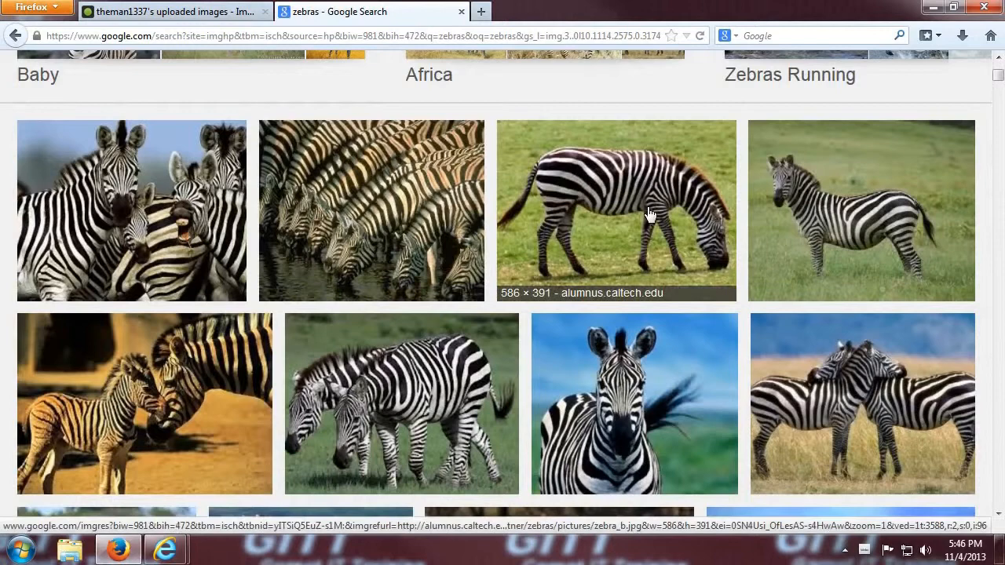
- Upload a Google Images zebra photo to Imgur from its web address, making two images
{"action": "left_click", "coordinate": [616, 211]}
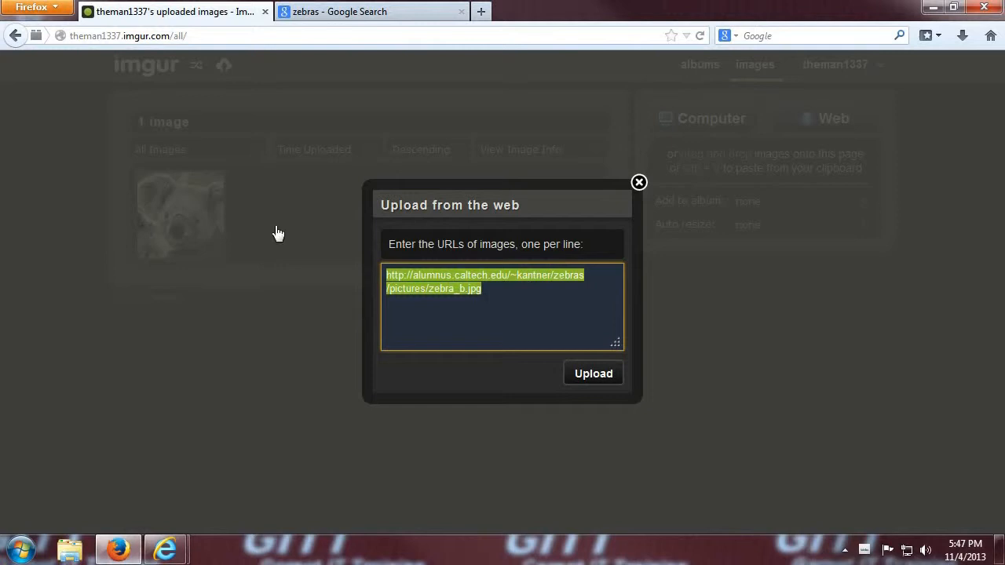
{"action": "left_click", "coordinate": [593, 374]}
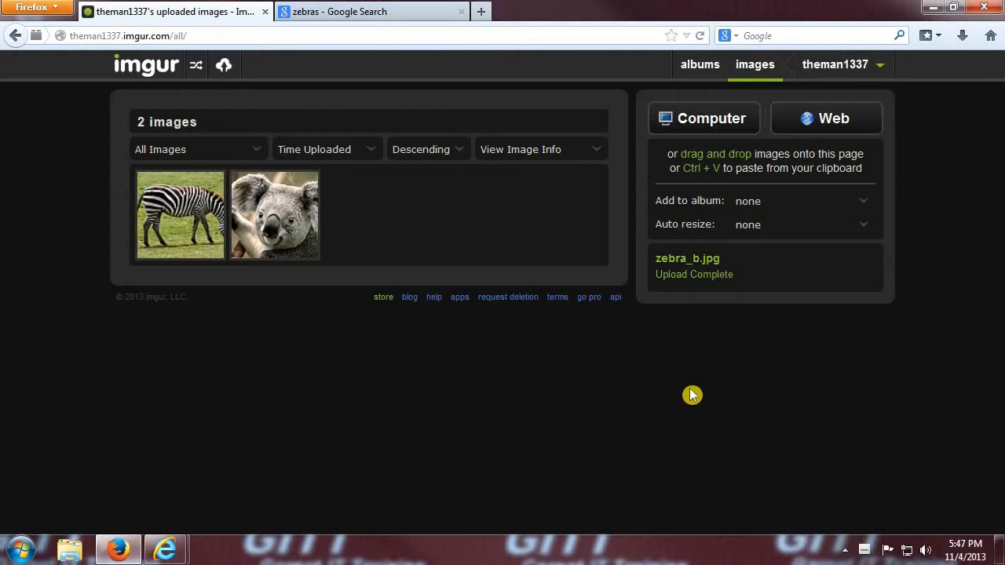
{"action": "left_click", "coordinate": [704, 117]}
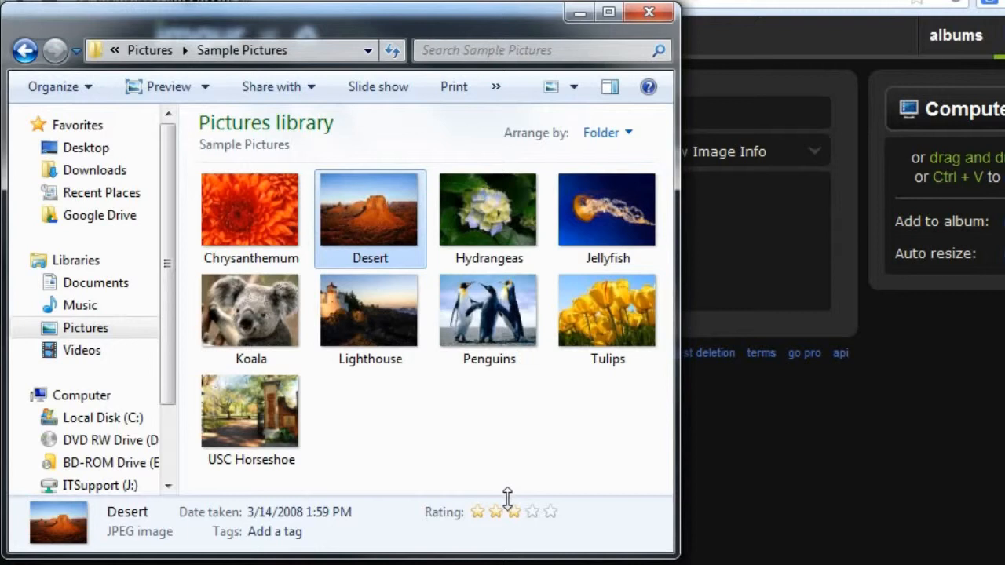
- Pick the Desert sample picture with the others to drag onto the Imgur page
{"action": "left_click", "coordinate": [488, 210]}
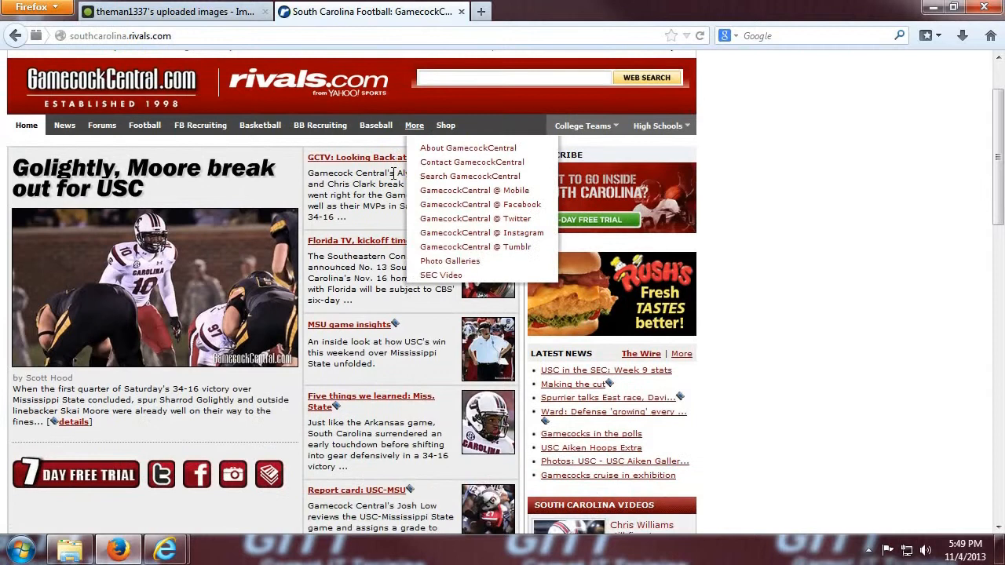
{"action": "mouse_move", "coordinate": [170, 295]}
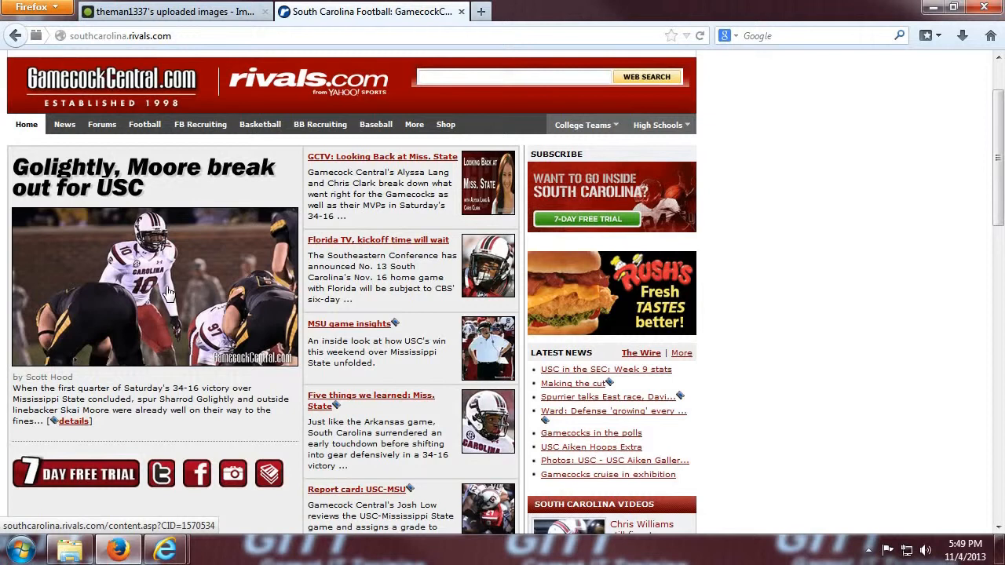
- Add the GamecockCentral lead football photo to Imgur, bringing uploads to seven
{"action": "left_click", "coordinate": [165, 11]}
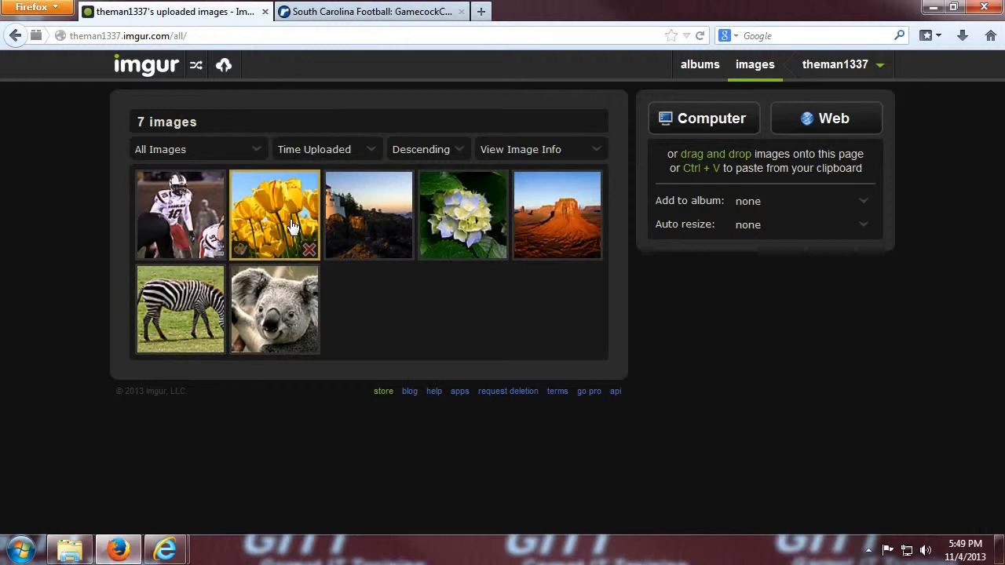
{"action": "mouse_move", "coordinate": [313, 352]}
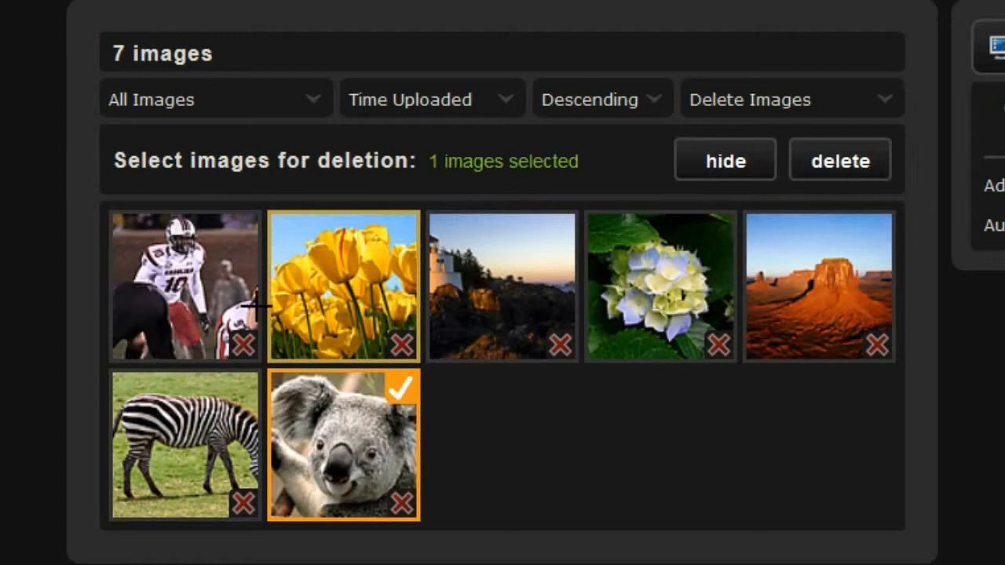
- Delete the football, Koala and Desert images, leaving four uploads, and begin album creation
{"action": "left_click", "coordinate": [838, 160]}
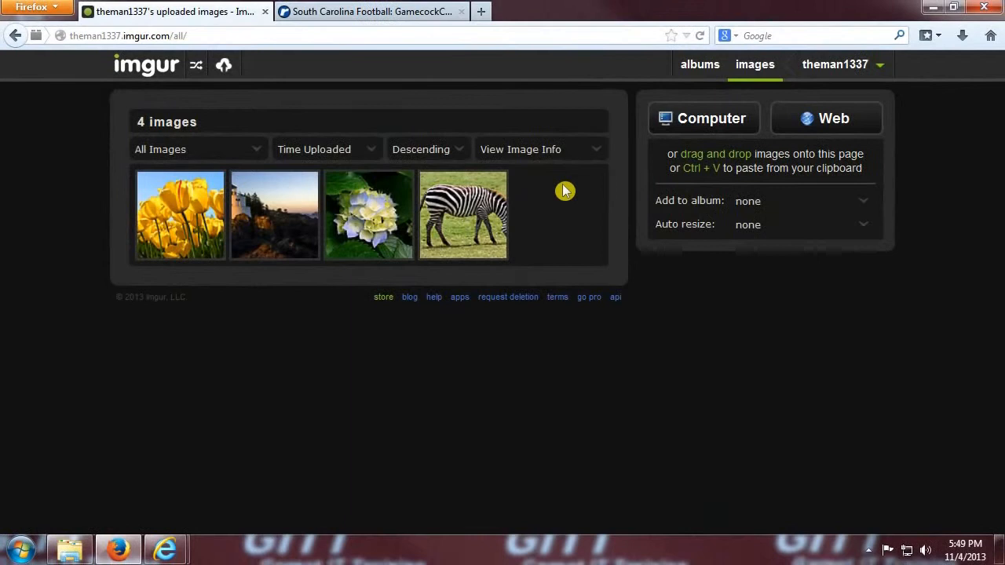
{"action": "mouse_move", "coordinate": [571, 196]}
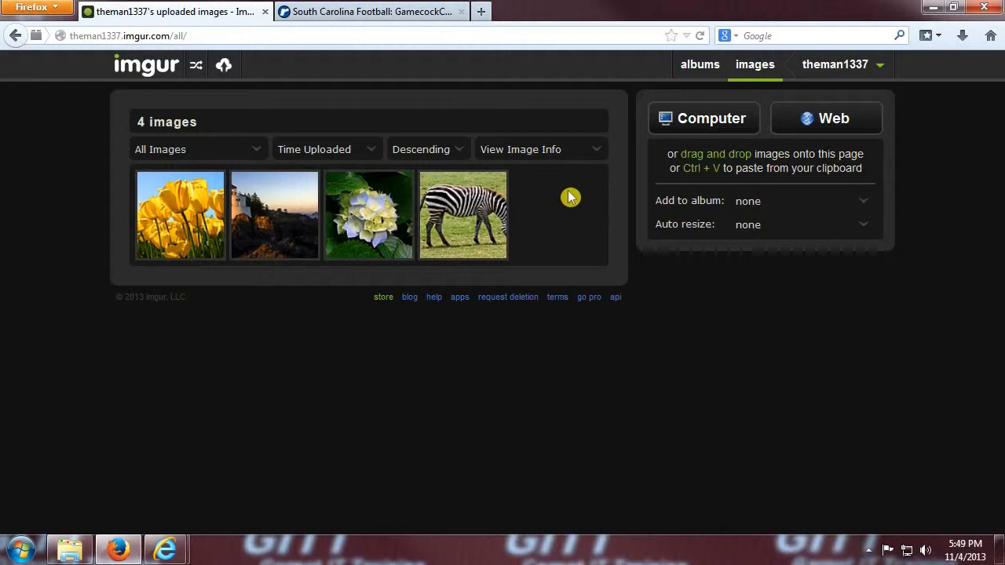
{"action": "left_click", "coordinate": [698, 64]}
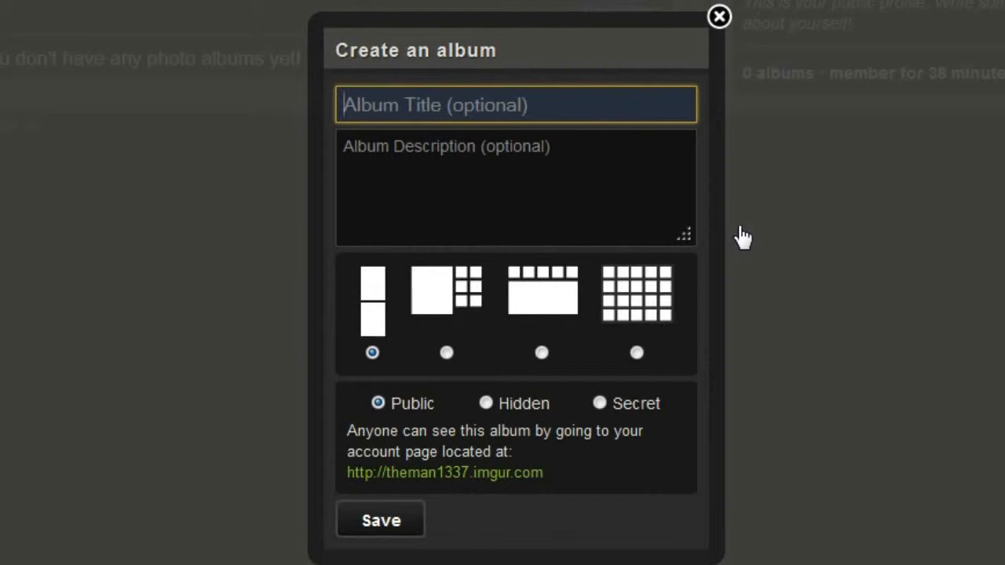
- Save a public album titled 'Tutorial' with description 'This is a Tutorial Album'
{"action": "type", "text": "Tutorial"}
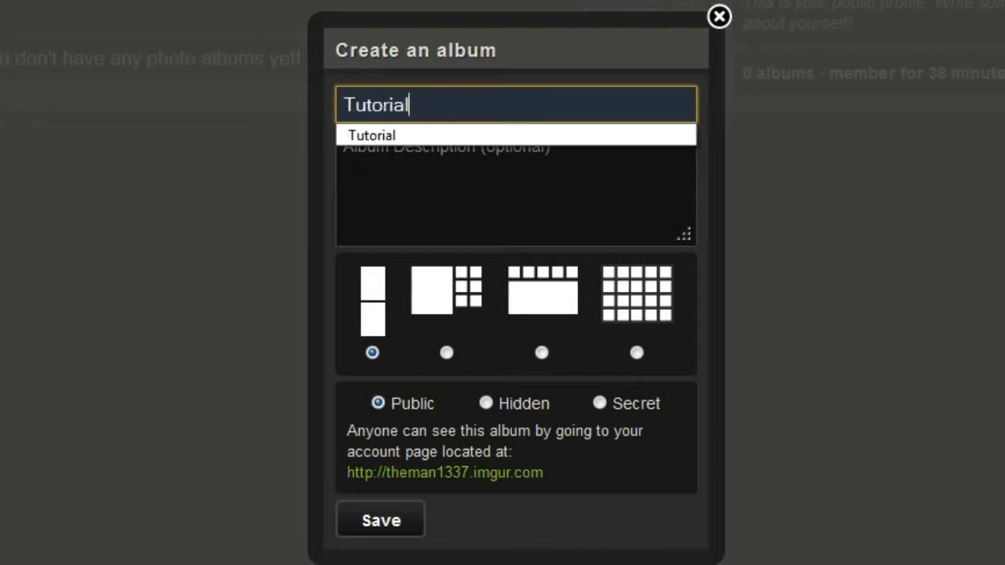
{"action": "type", "text": "This is a Tutorial Album"}
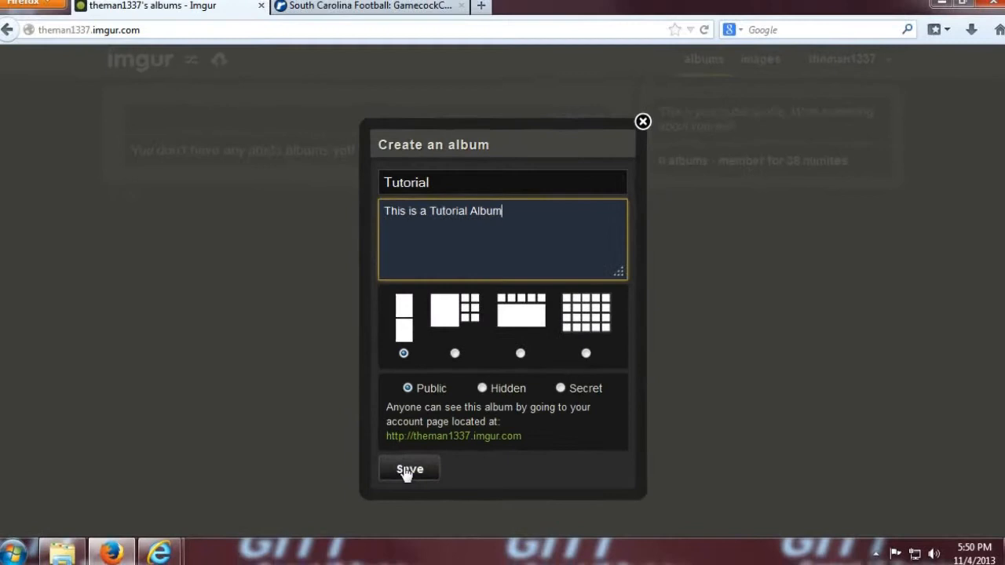
{"action": "left_click", "coordinate": [408, 468]}
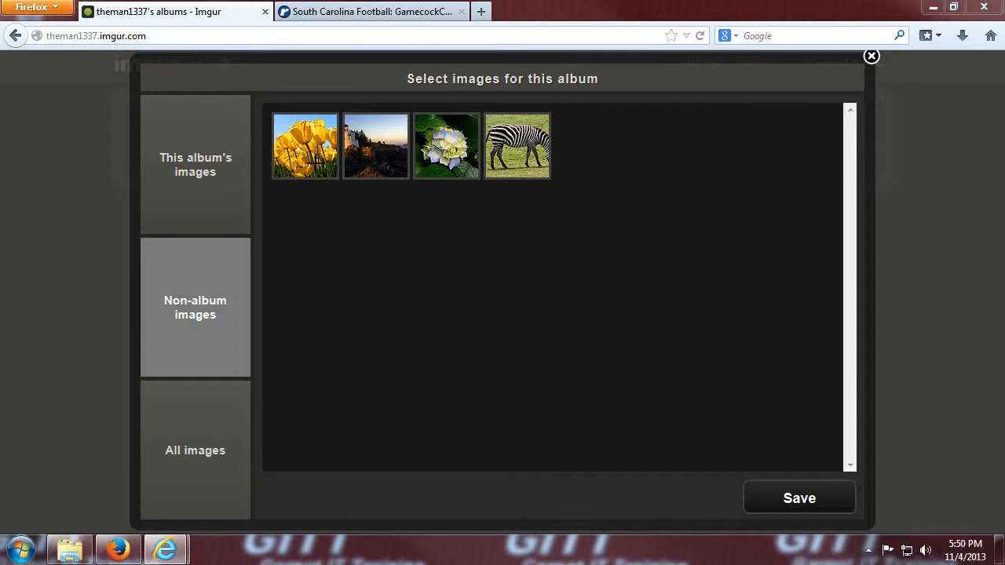
- Add the tulips, hydrangea and zebra images to the Tutorial album and view its three images
{"action": "left_click", "coordinate": [517, 145]}
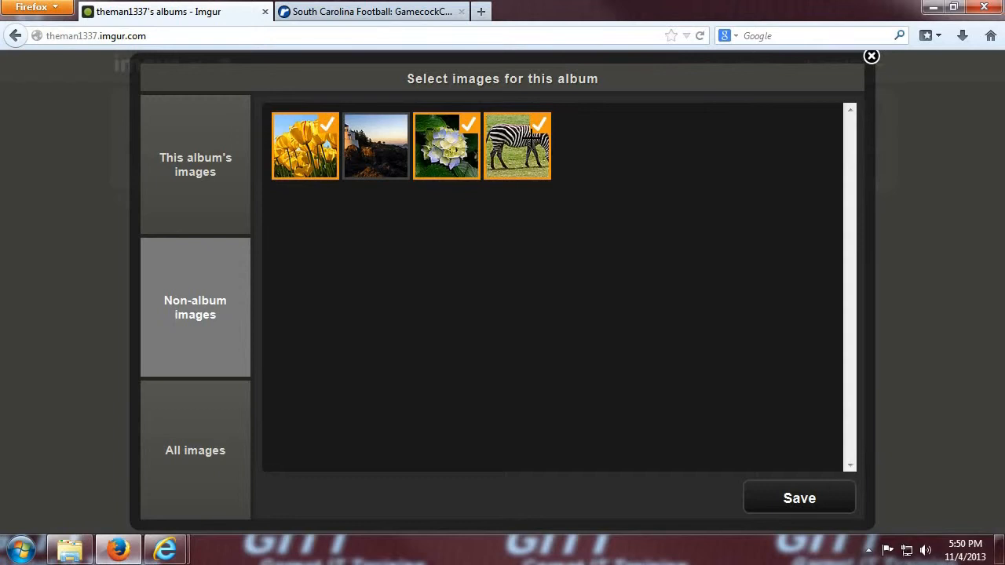
{"action": "left_click", "coordinate": [797, 497]}
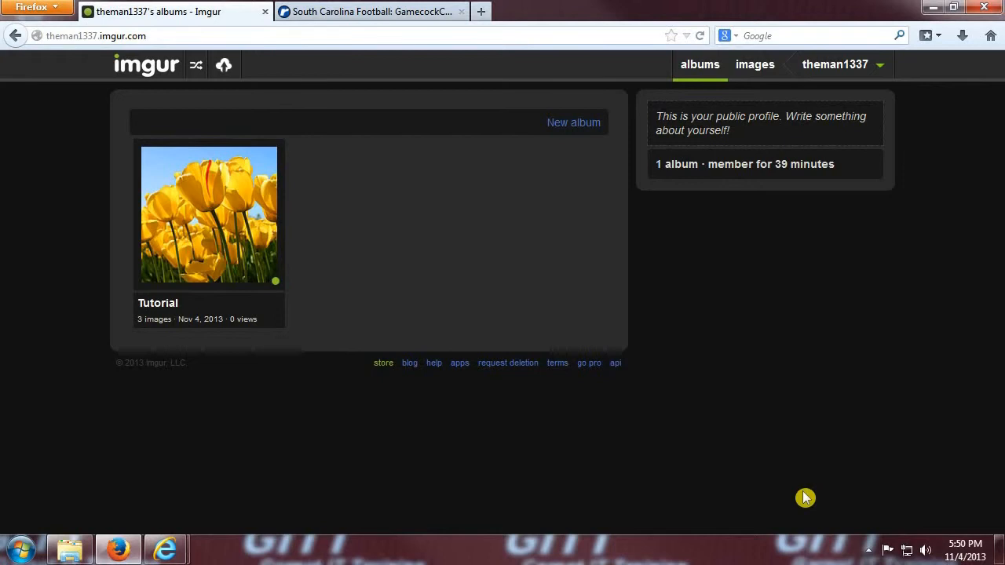
{"action": "left_click", "coordinate": [210, 215]}
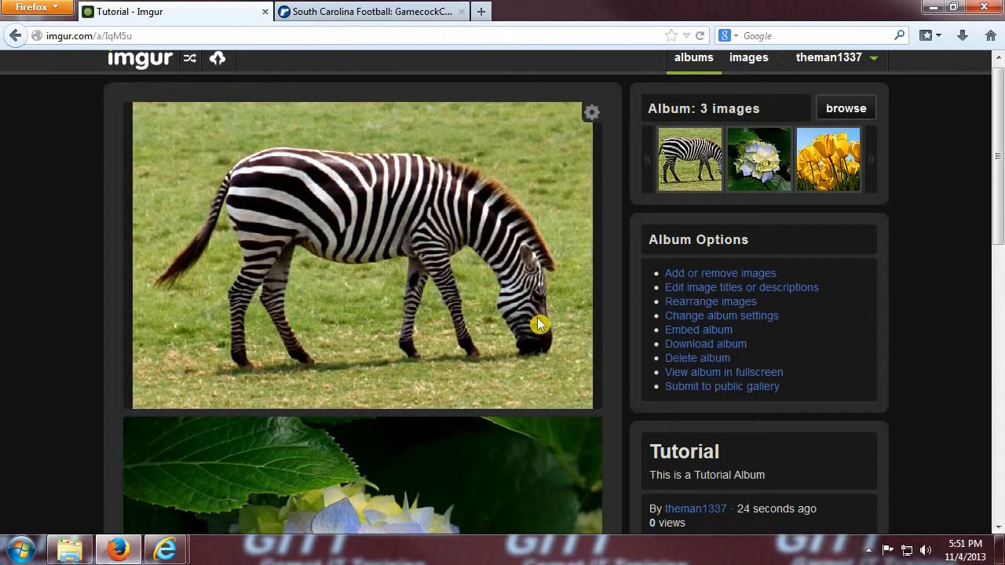
{"action": "scroll", "scroll_direction": "down", "scroll_amount": 3}
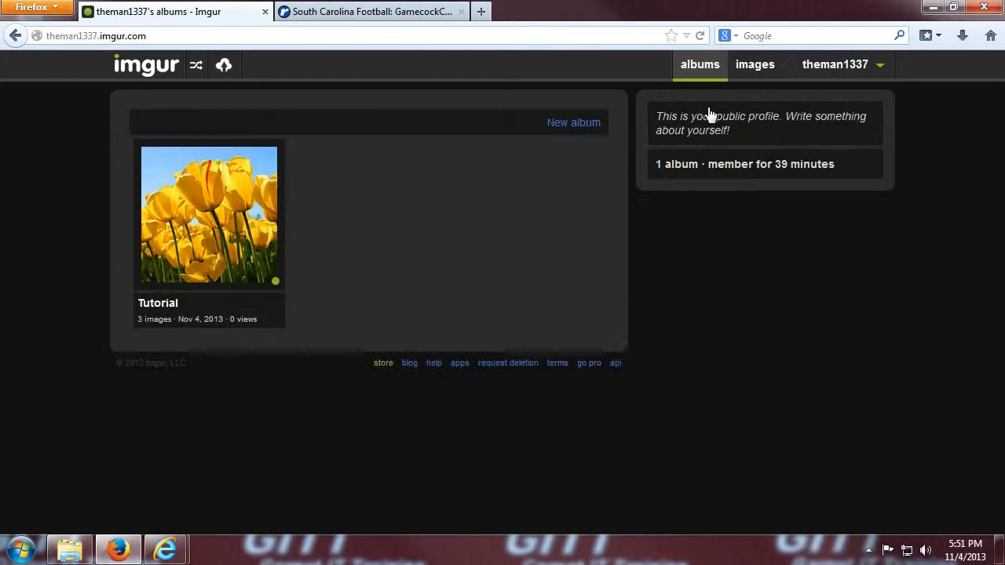
- Add the sunset image from Non-album images to the Tutorial album and save, then view all uploaded images
{"action": "left_click", "coordinate": [273, 150]}
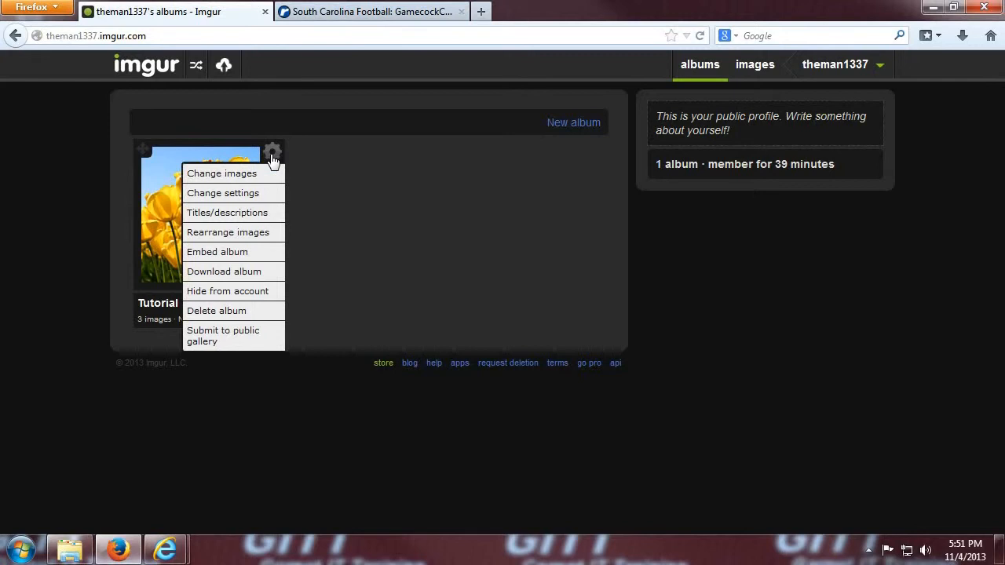
{"action": "left_click", "coordinate": [221, 173]}
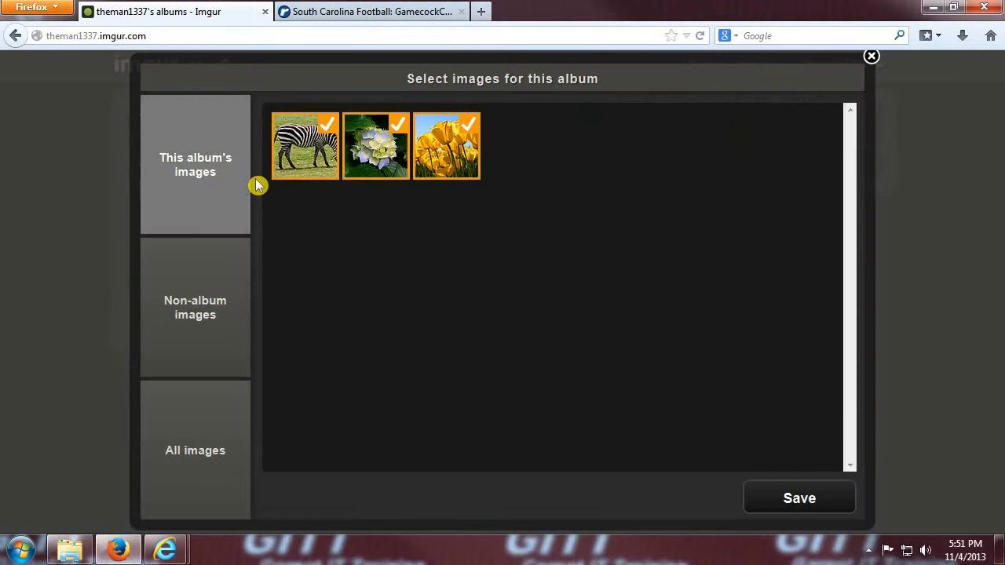
{"action": "left_click", "coordinate": [194, 307]}
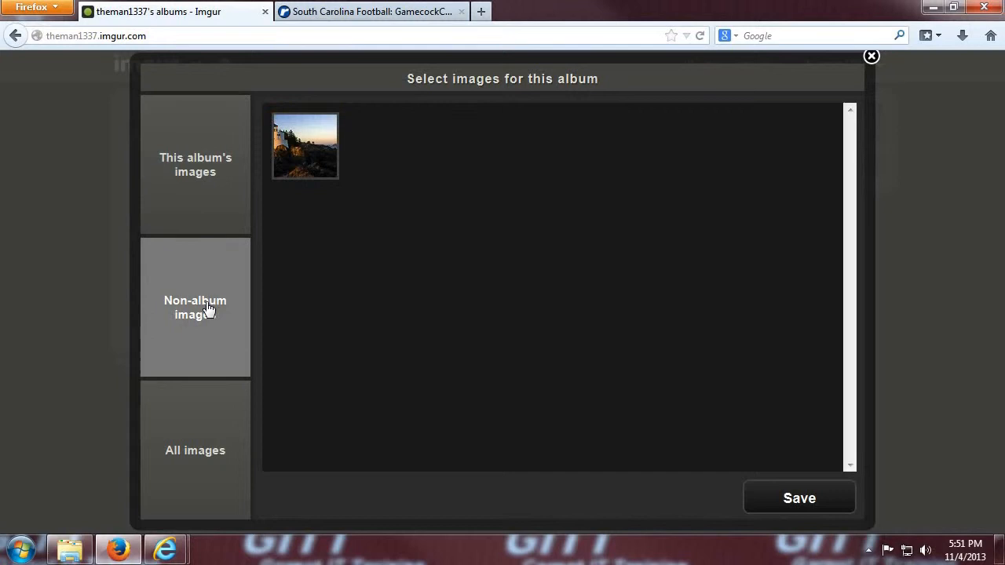
{"action": "left_click", "coordinate": [194, 449]}
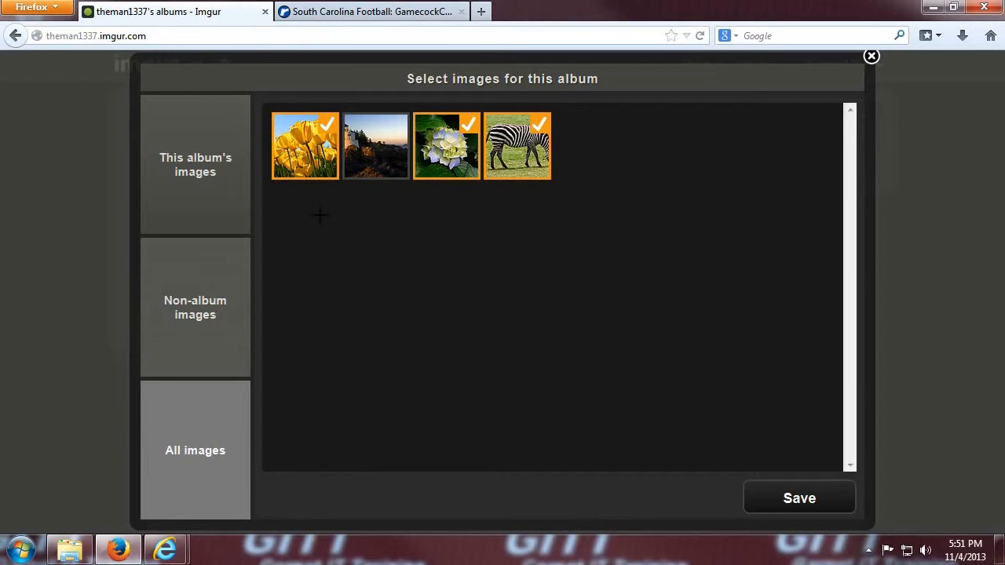
{"action": "left_click", "coordinate": [797, 498]}
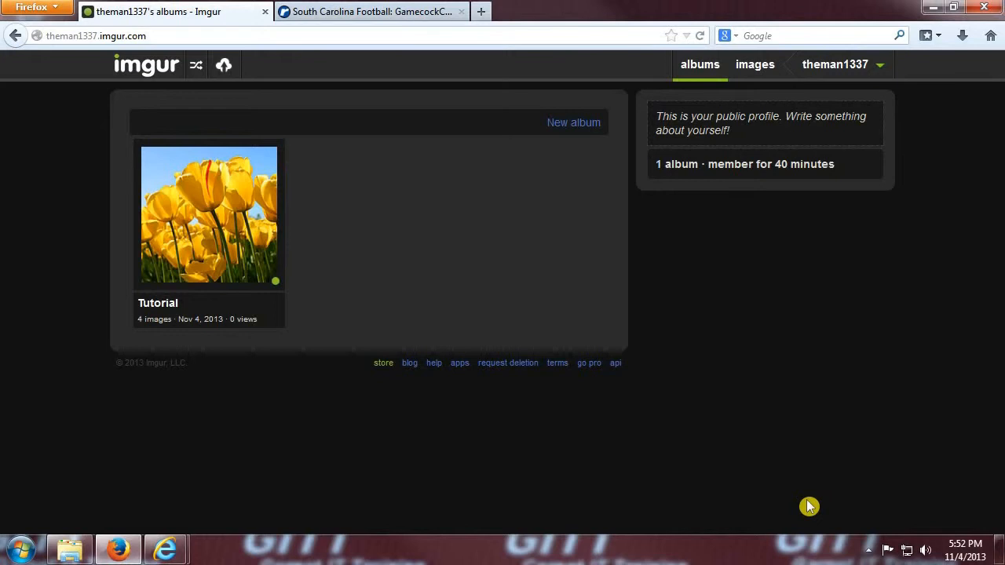
{"action": "left_click", "coordinate": [209, 213]}
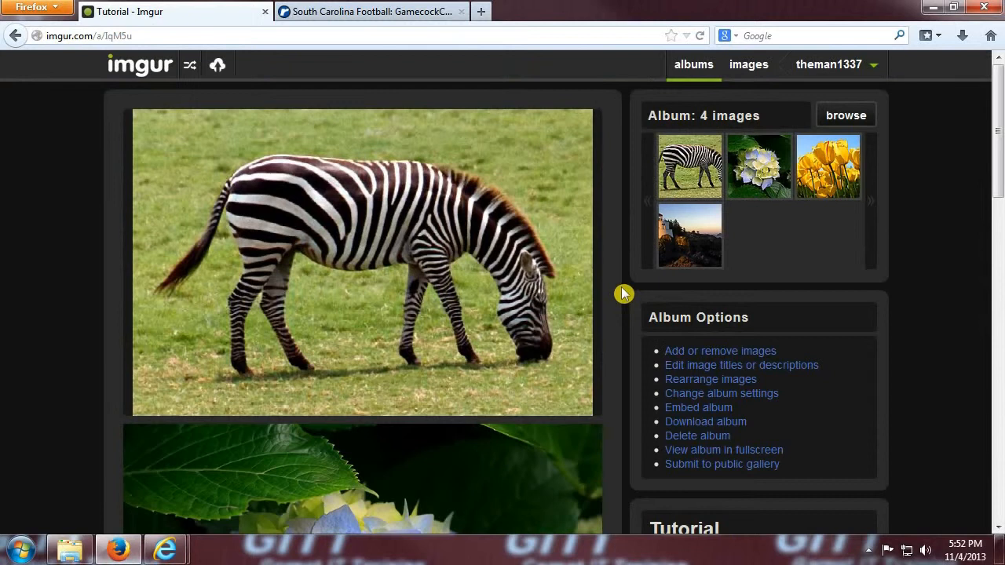
{"action": "mouse_move", "coordinate": [595, 179]}
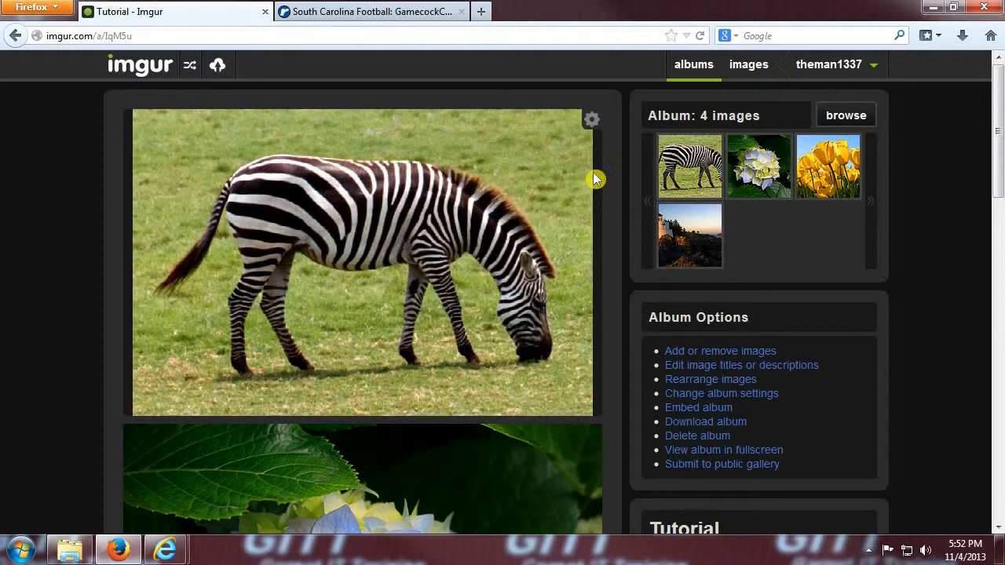
{"action": "left_click", "coordinate": [747, 63]}
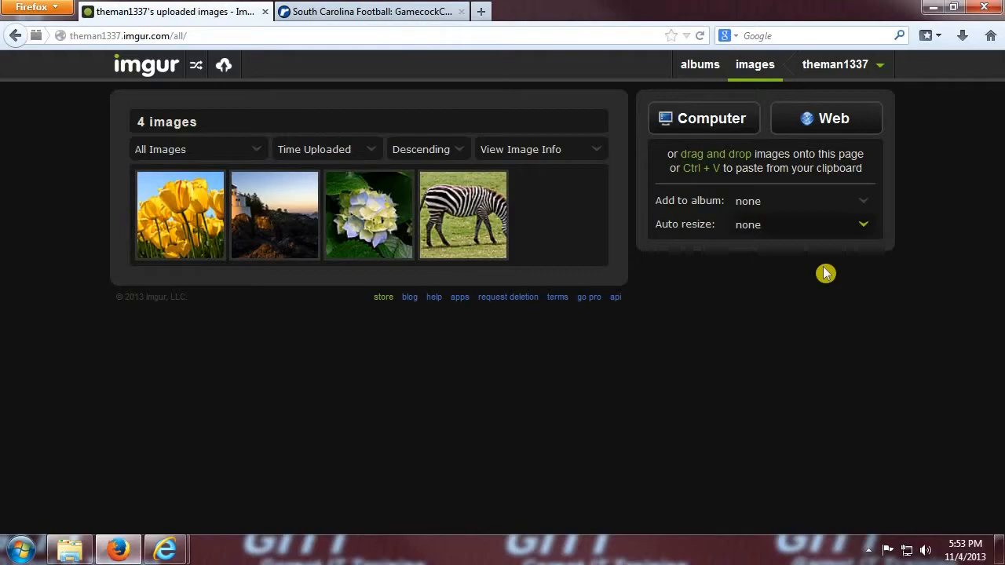
- Copy the Tulips image's 'HTML Image (websites / blogs)' code from its sharing details
{"action": "left_click", "coordinate": [179, 215]}
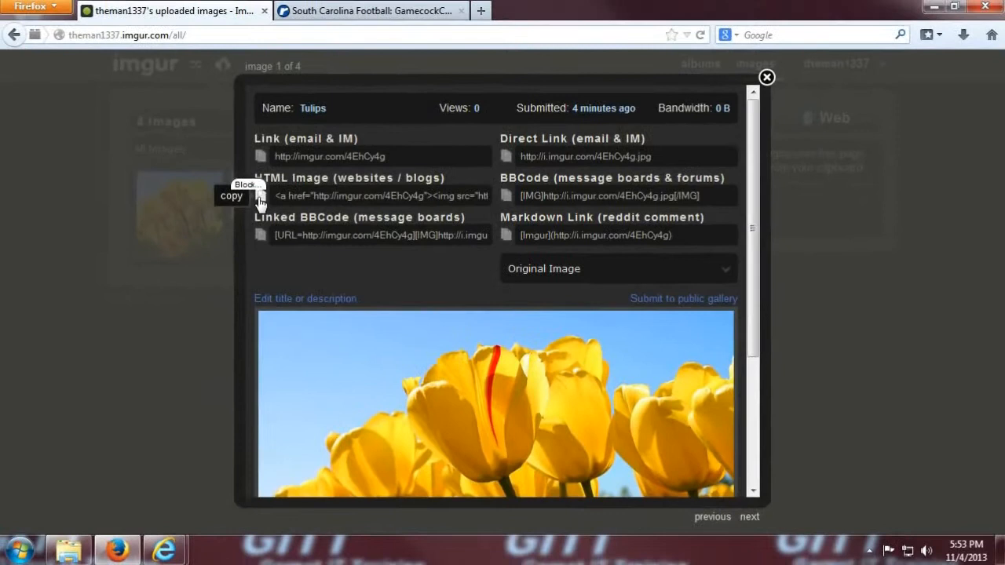
{"action": "left_click", "coordinate": [677, 11]}
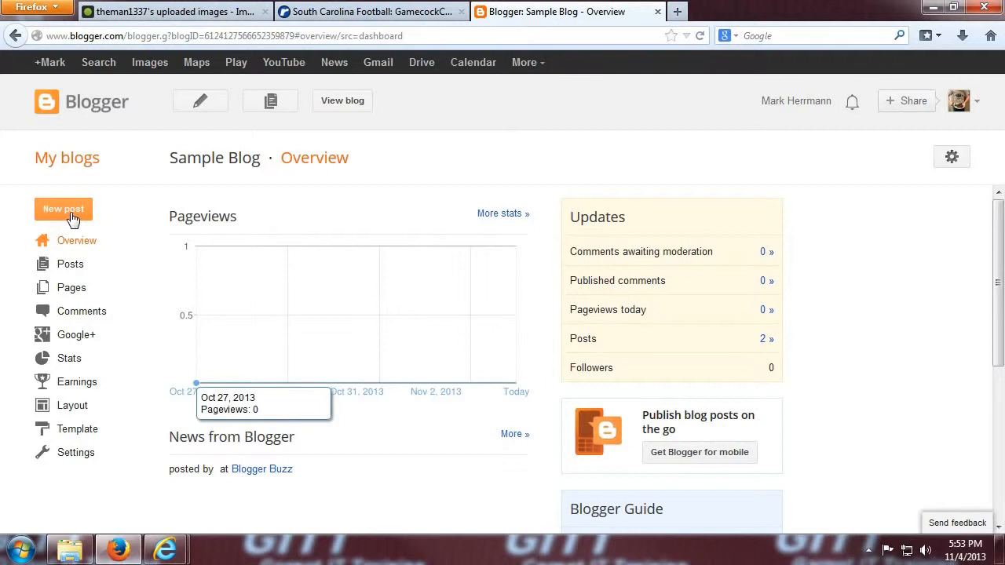
- Create a new post titled 'Tutorial Blog' with the Tulips HTML code and preview it
{"action": "left_click", "coordinate": [63, 207]}
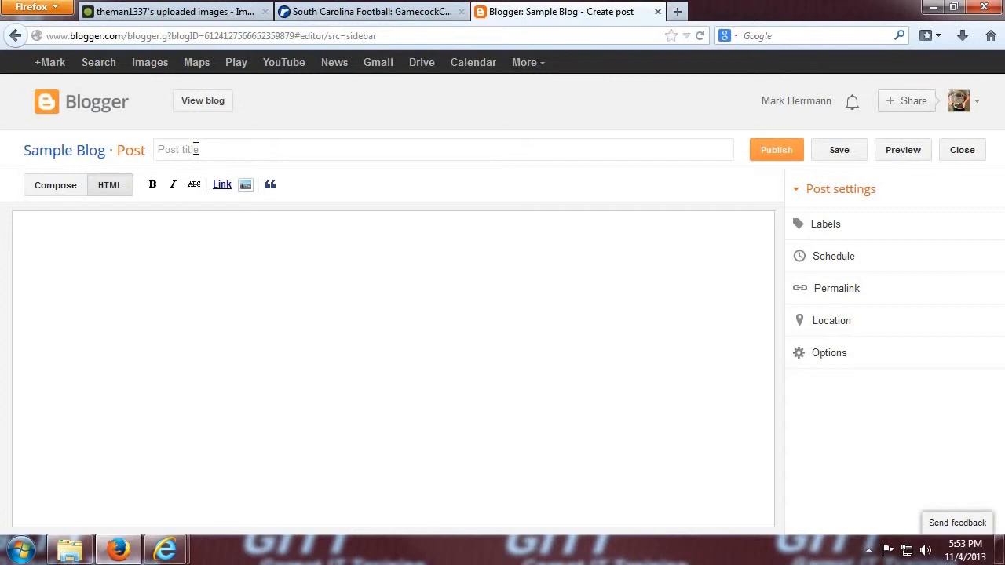
{"action": "type", "text": "Tutorial Blog"}
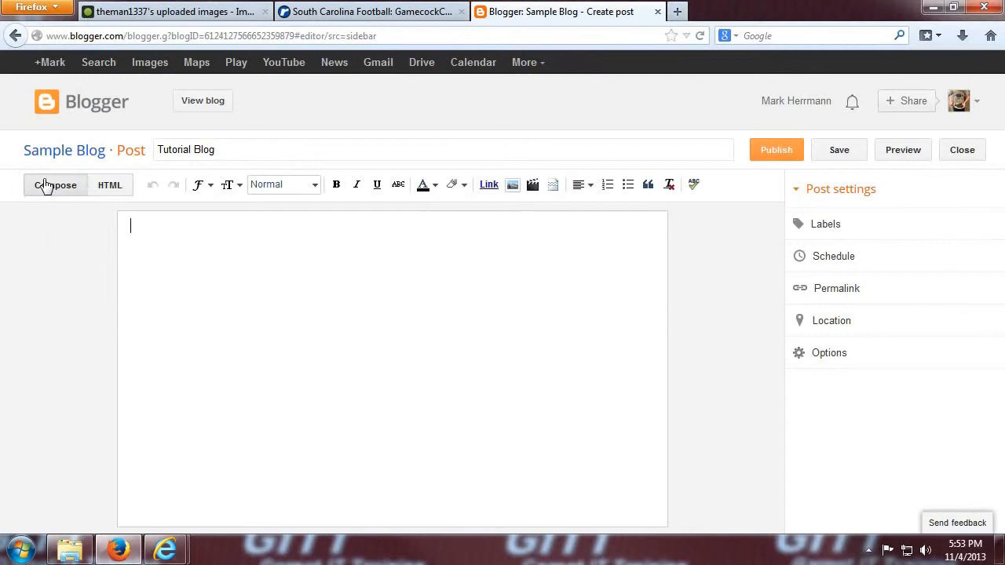
{"action": "left_click", "coordinate": [110, 185]}
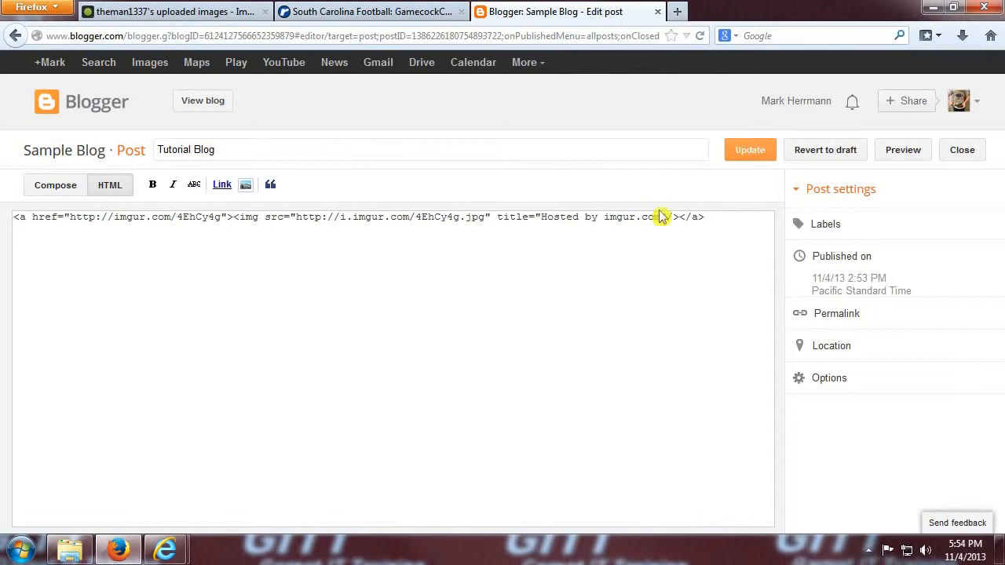
{"action": "left_click", "coordinate": [901, 150]}
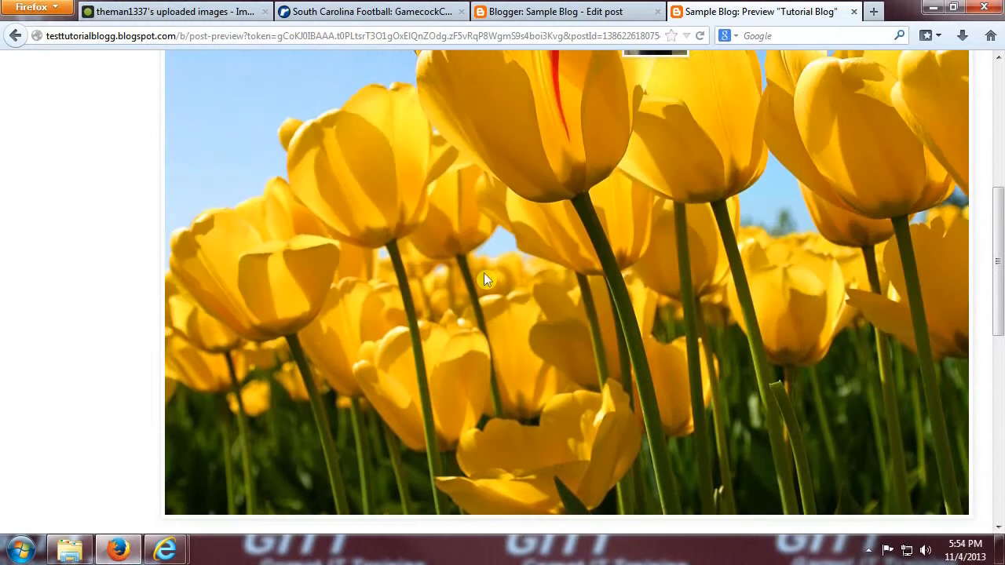